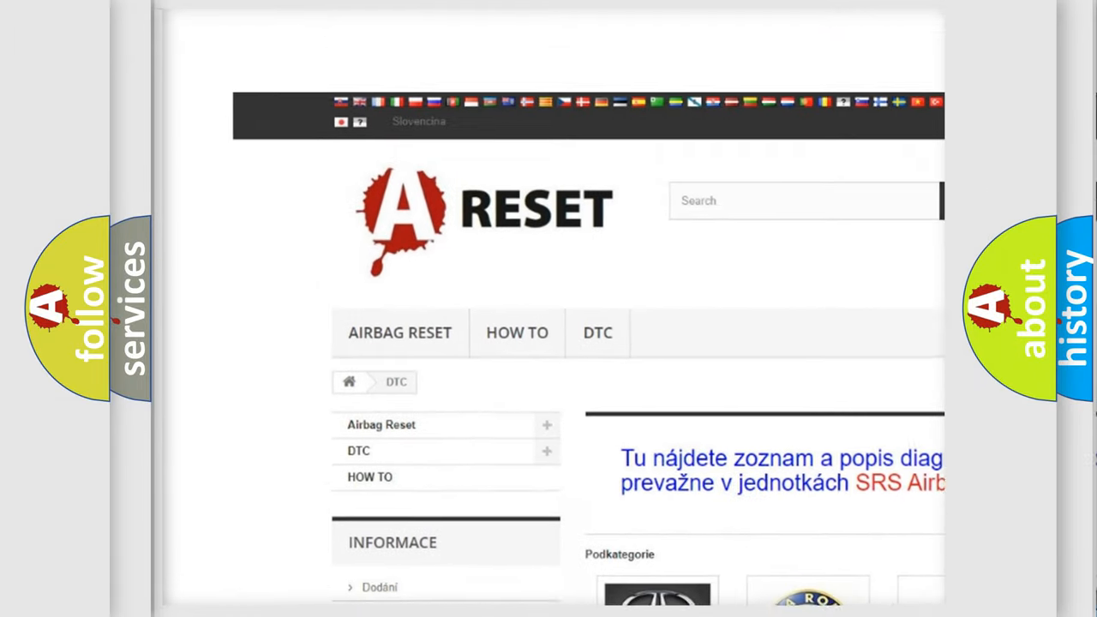
scroll(down, 3)
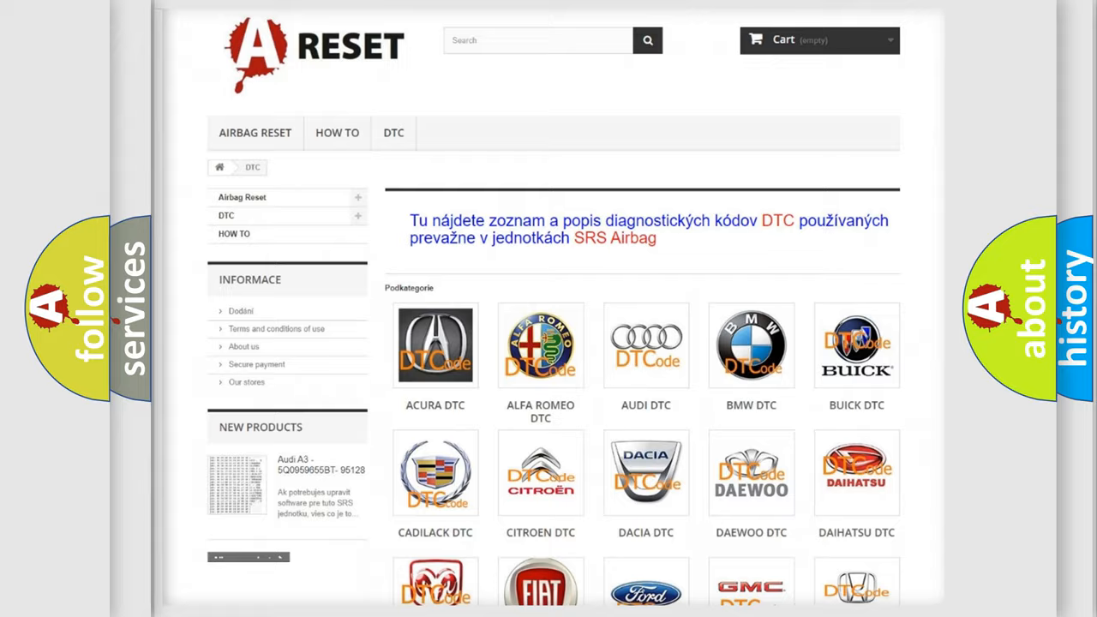
scroll(down, 3)
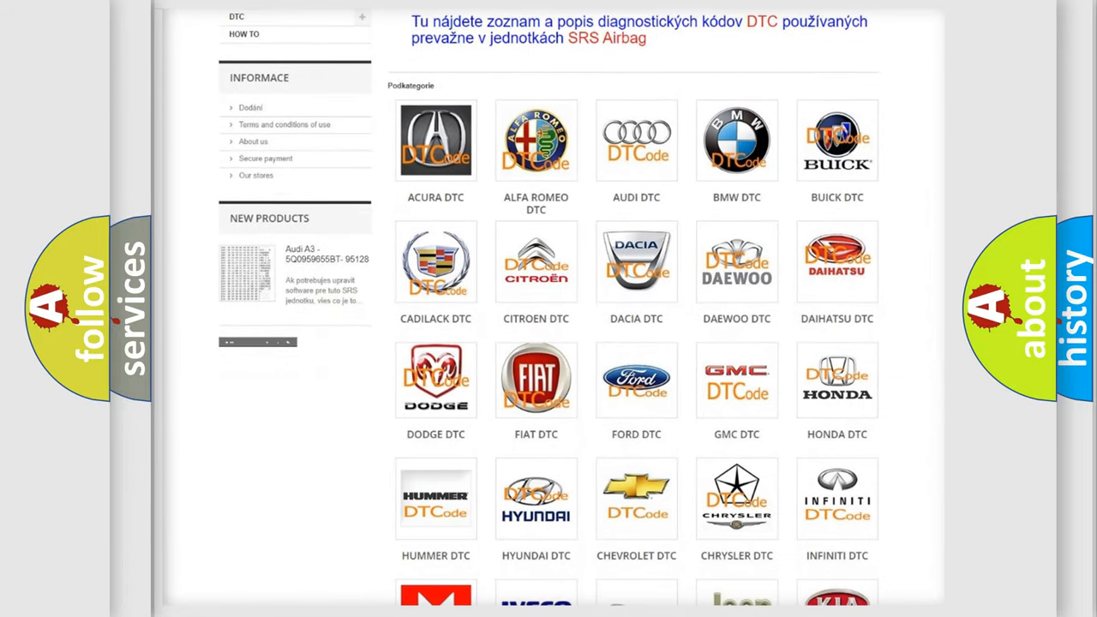
mouse_move(535, 381)
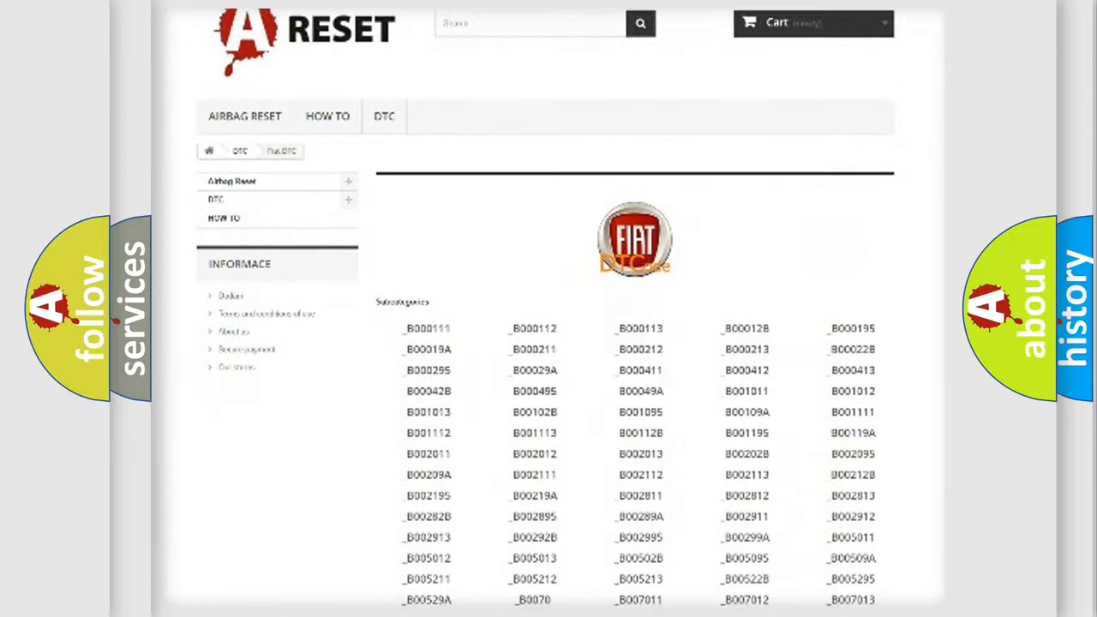
scroll(down, 3)
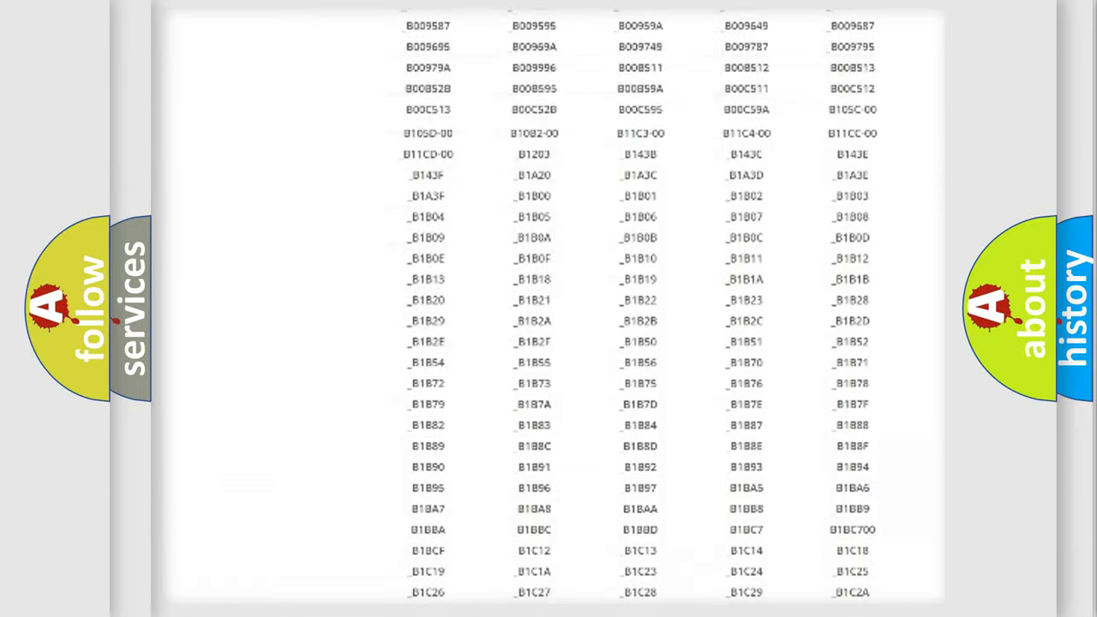
scroll(up, 3)
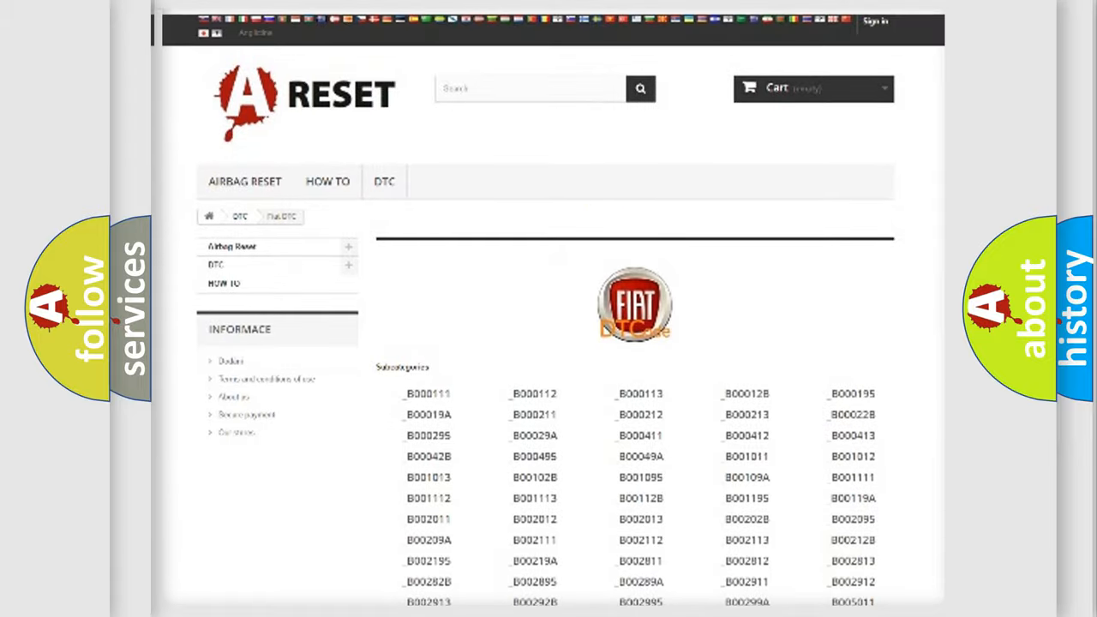